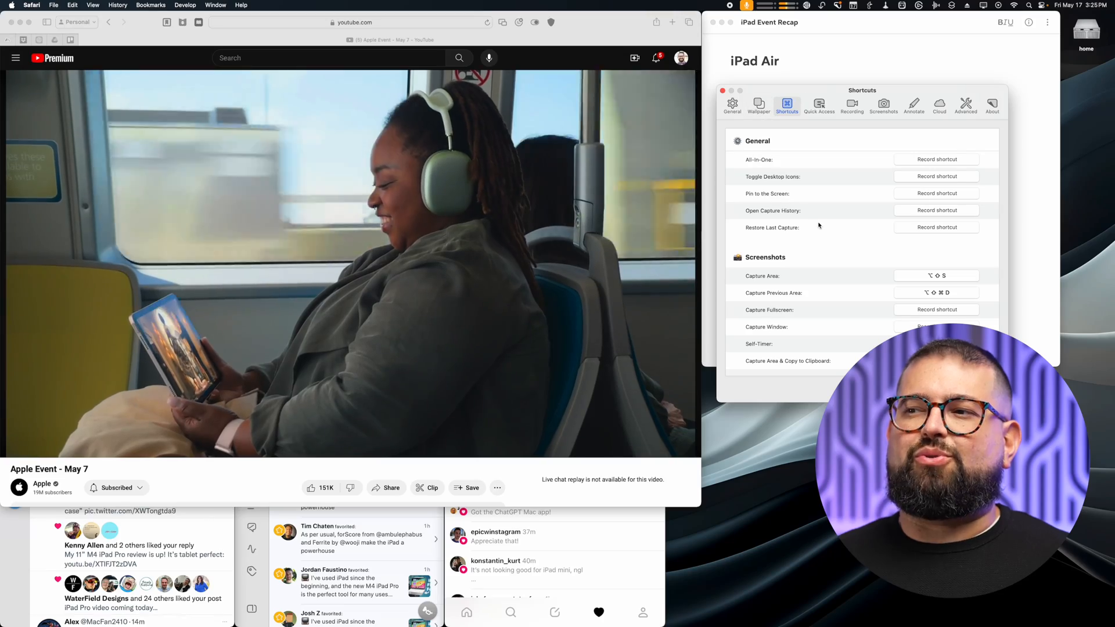
pyautogui.scroll(-3)
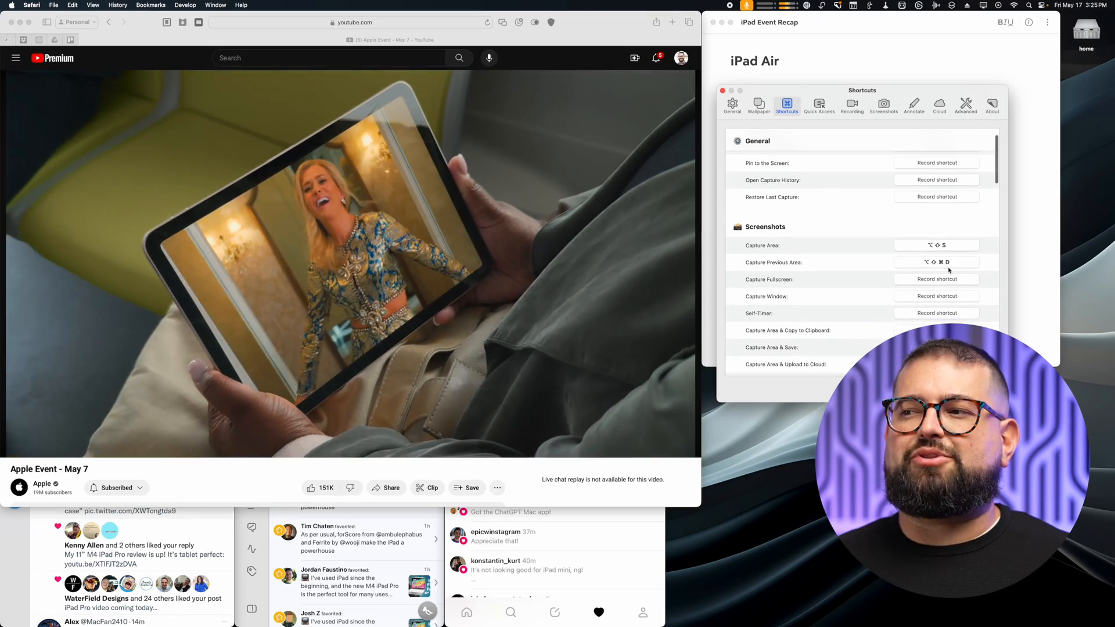